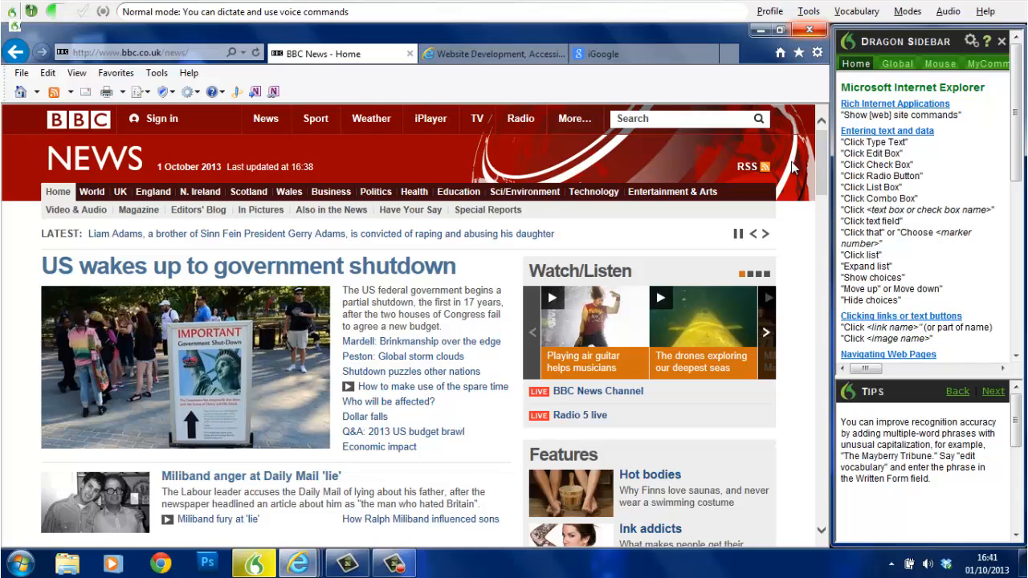
# - Follow the Weather link to BBC Weather, then go back to BBC News
pyautogui.click(371, 117)
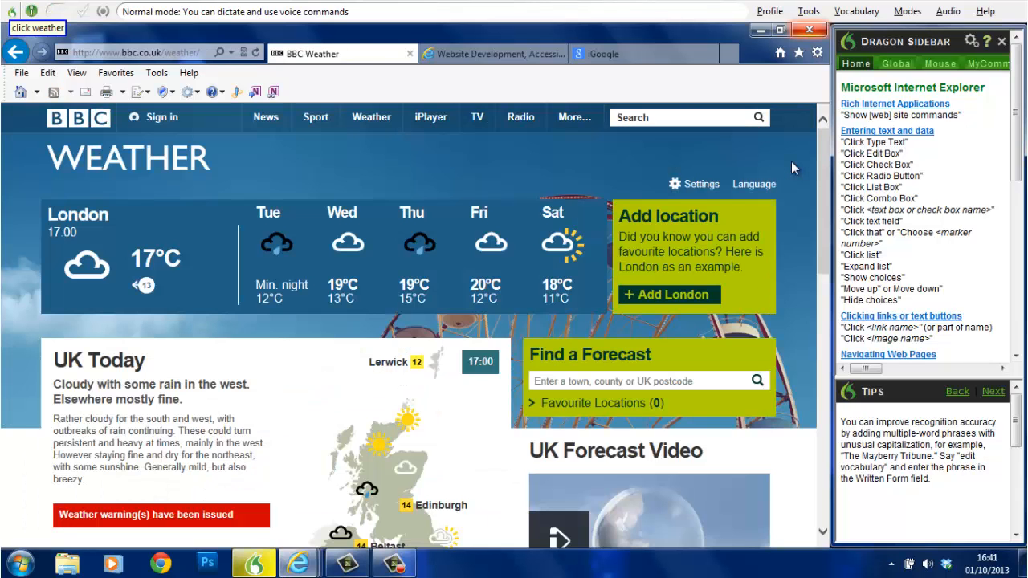
pyautogui.click(136, 51)
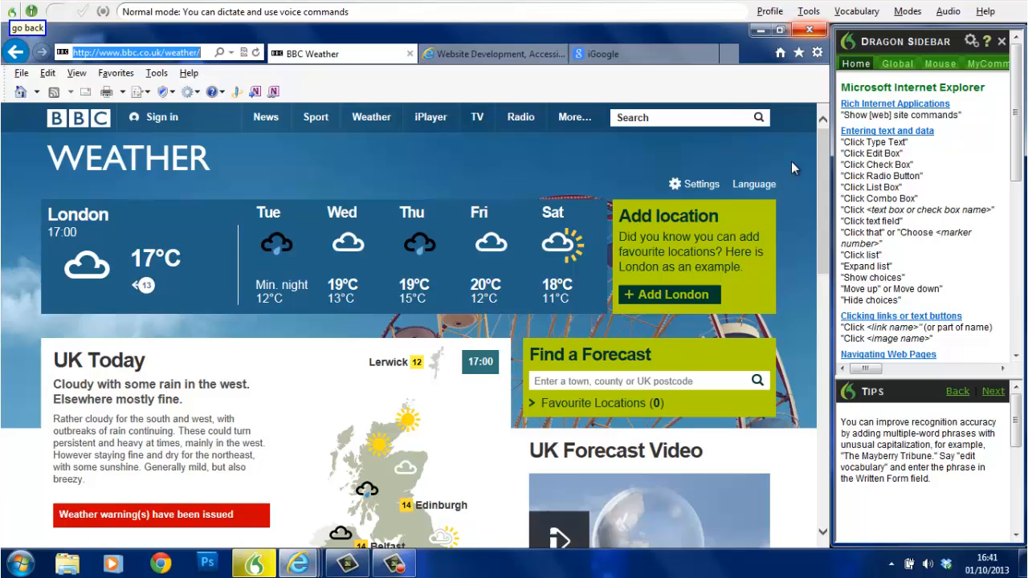
pyautogui.click(266, 118)
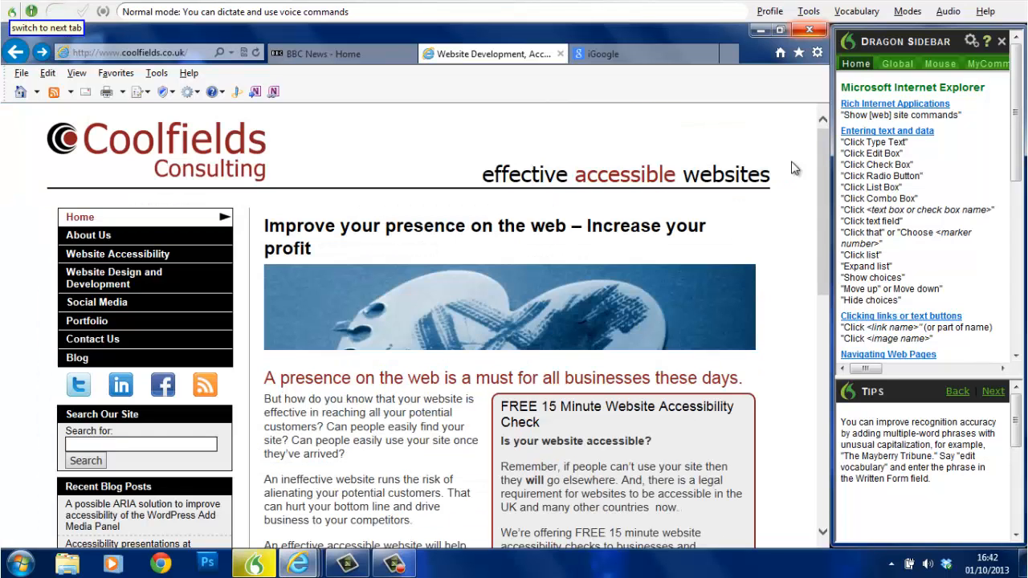
# - Open the Coolfields blog RSS feed, go back to its home page, then switch to the iGoogle tab
pyautogui.click(77, 385)
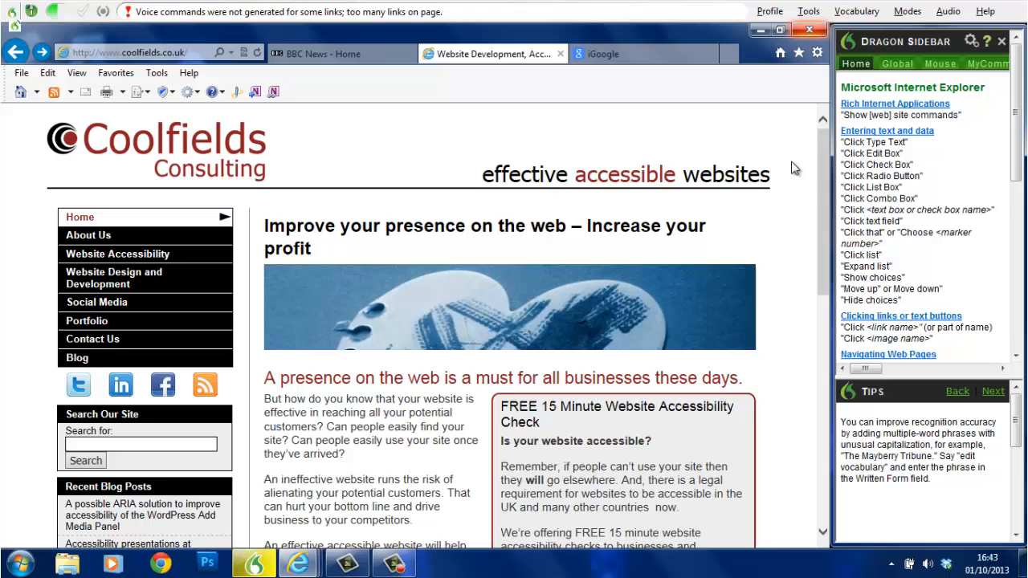
pyautogui.click(205, 385)
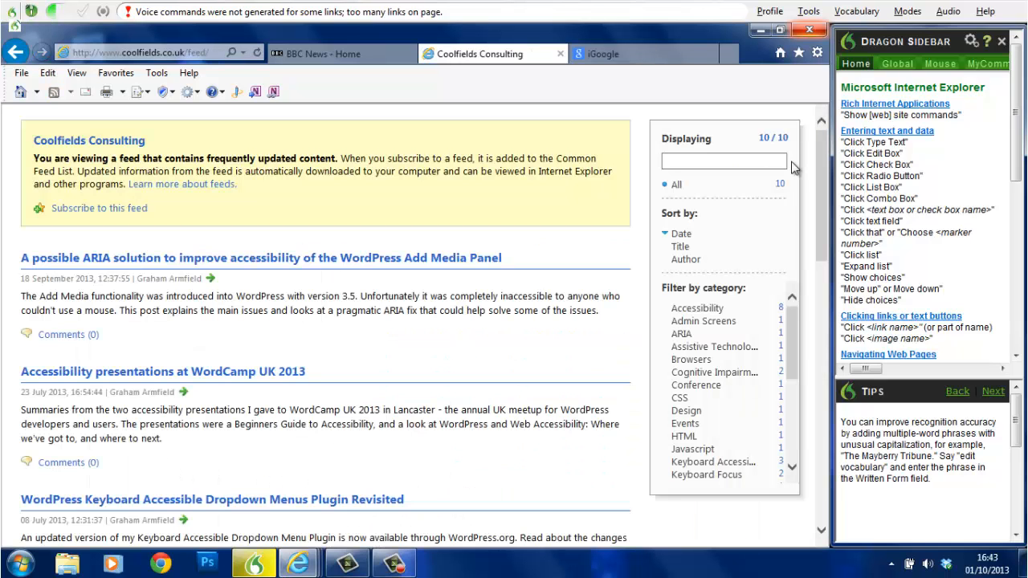
pyautogui.click(16, 52)
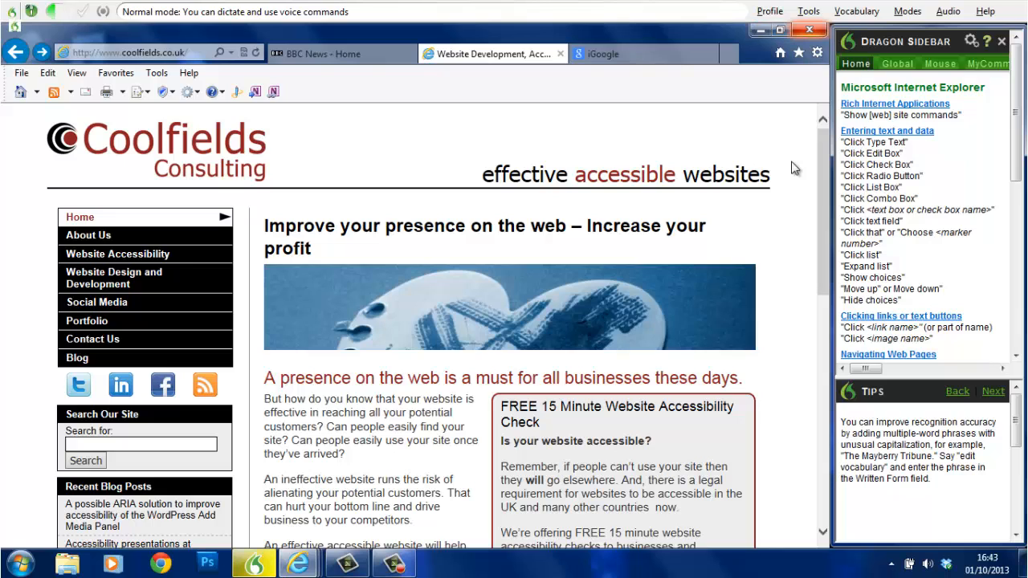
pyautogui.click(602, 53)
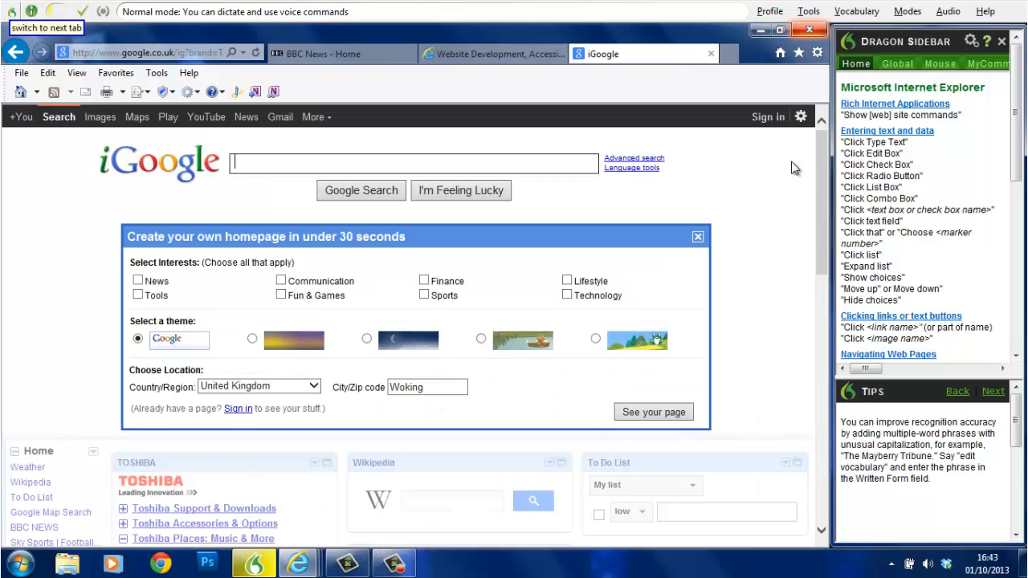